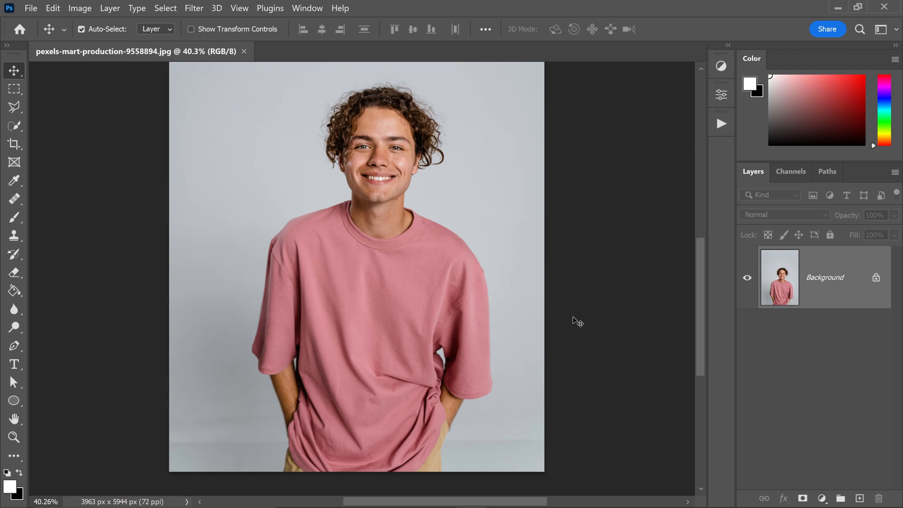
mouse_move(570, 316)
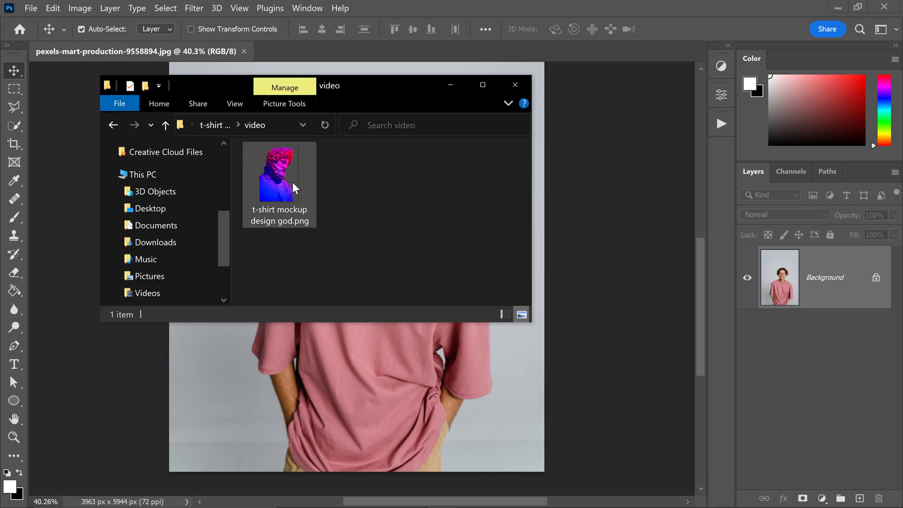
- Drag 't-shirt mockup design god.png' from File Explorer onto the shirt photo
left_click_drag(279, 173, 333, 323)
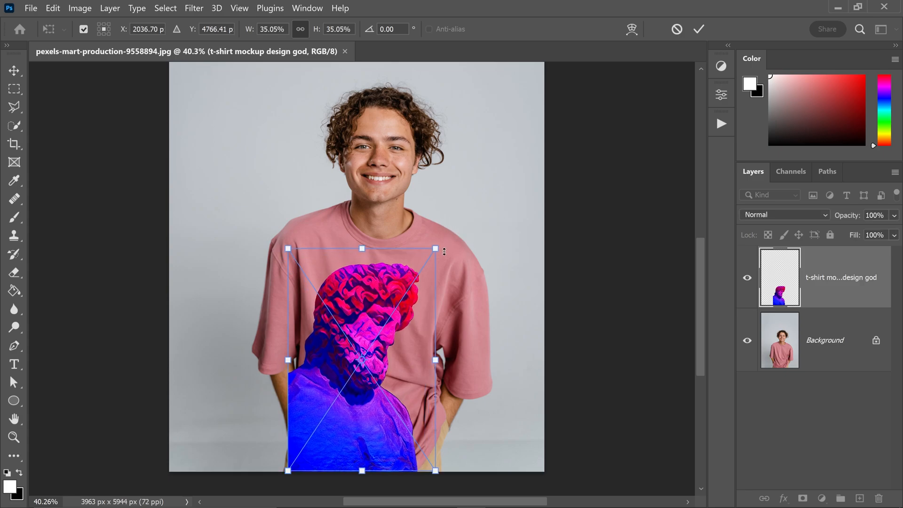
mouse_move(375, 301)
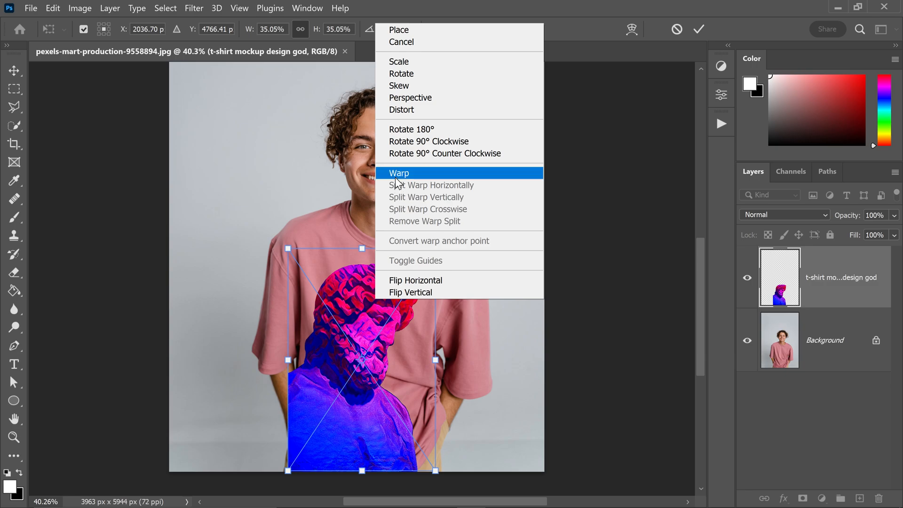
- Switch the statue's transform to Warp and bend its mesh to the shirt contours
left_click(399, 173)
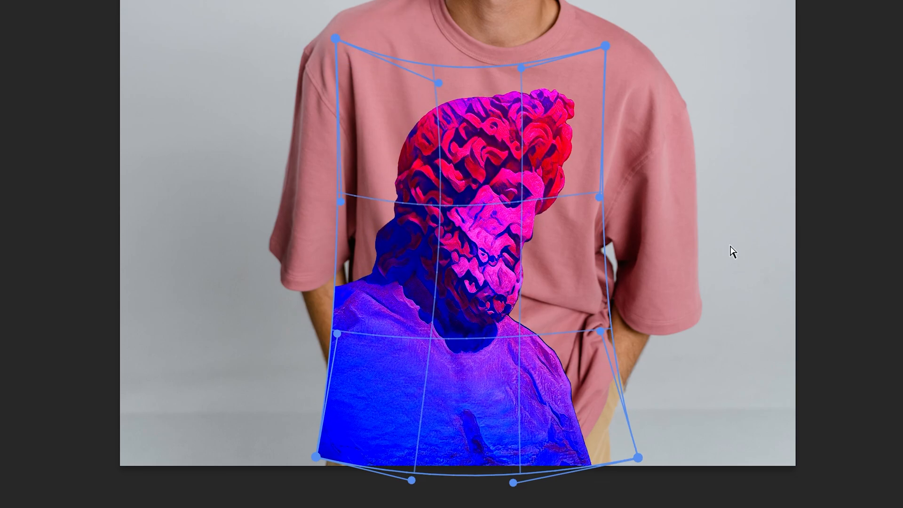
mouse_move(728, 232)
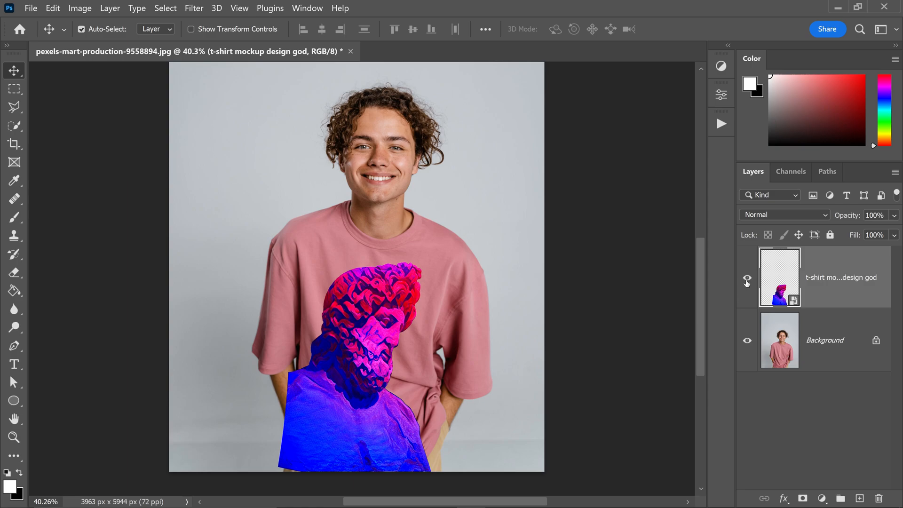
- Toggle the statue layer's visibility, leaving it hidden
left_click(747, 280)
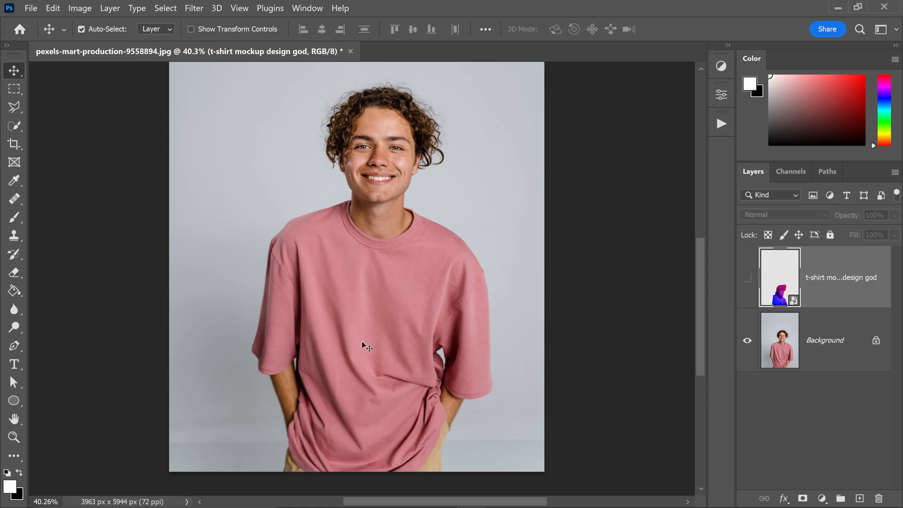
left_click(747, 277)
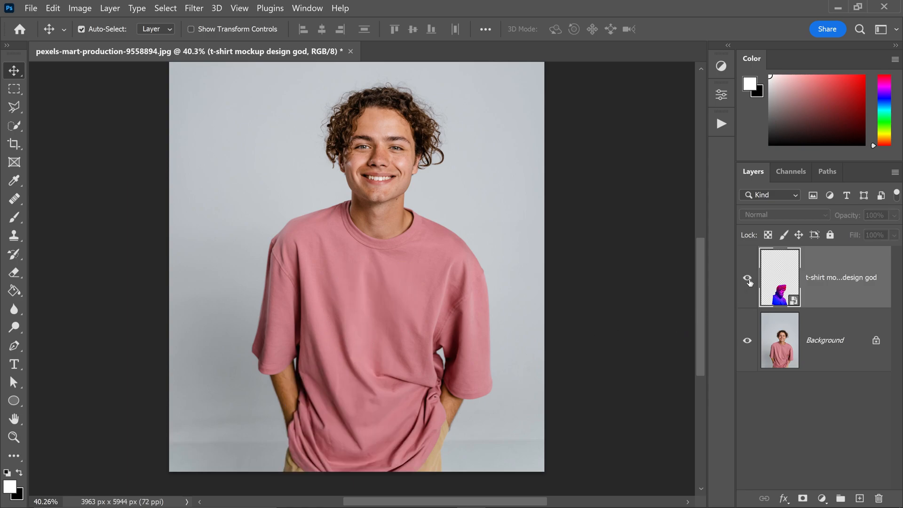
left_click(747, 277)
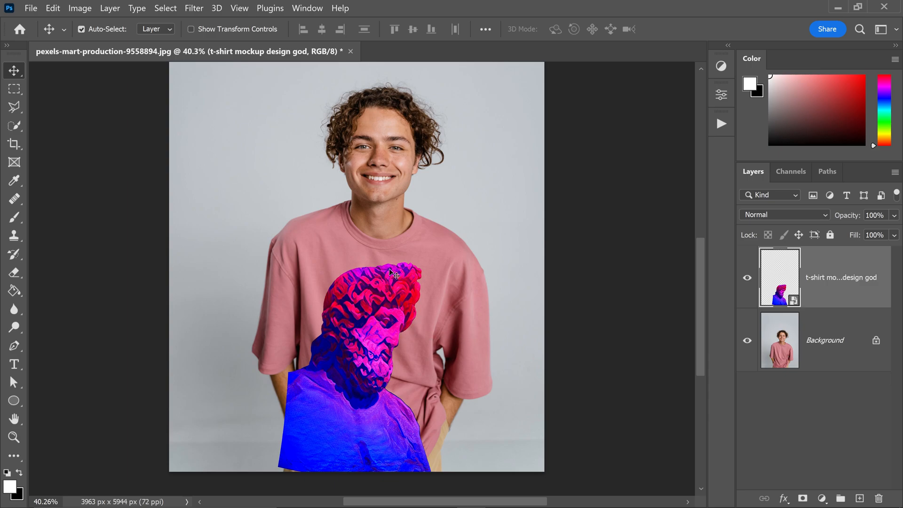
mouse_move(393, 304)
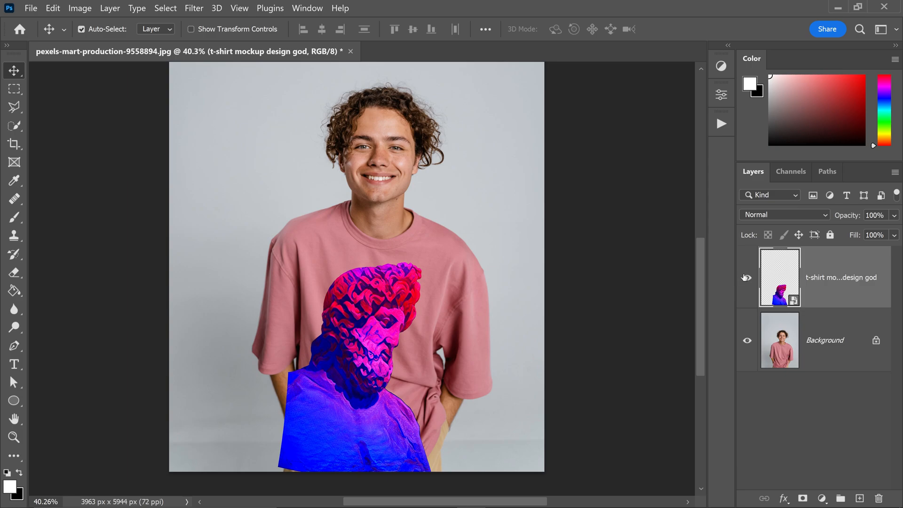
left_click(747, 277)
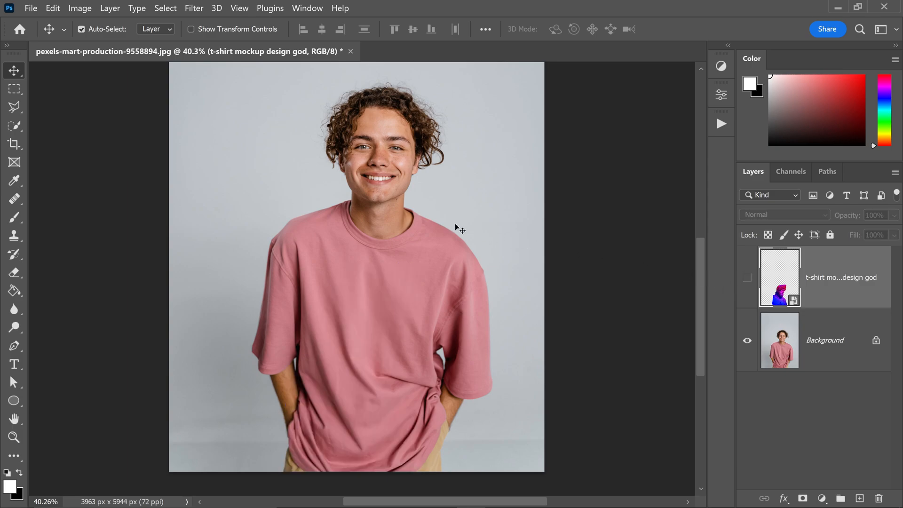
- Save the document as 'mockup design.psd' in the video folder, confirming compatibility
left_click(30, 8)
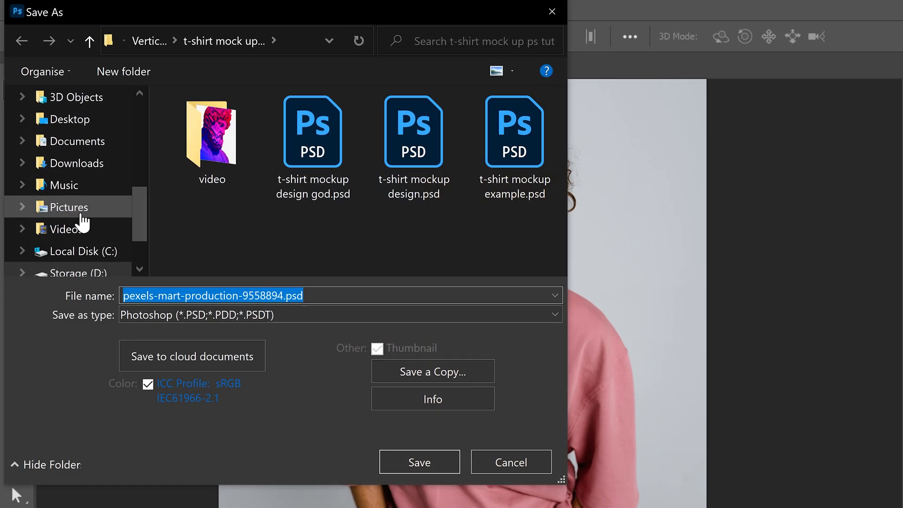
double_click(211, 131)
type("mockup design")
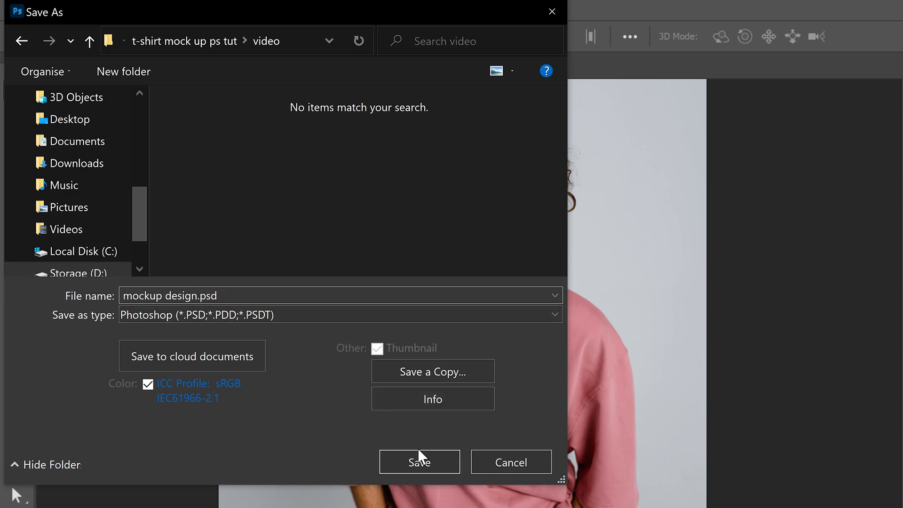
left_click(419, 462)
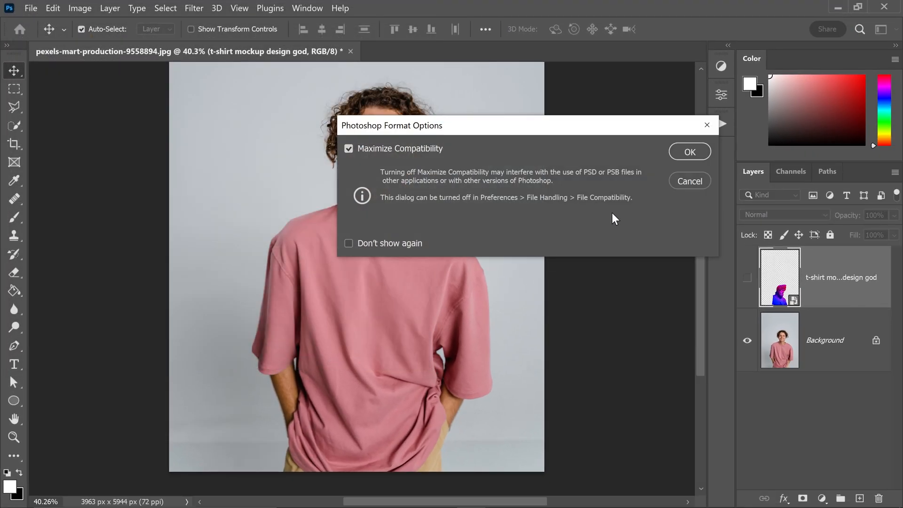
left_click(689, 152)
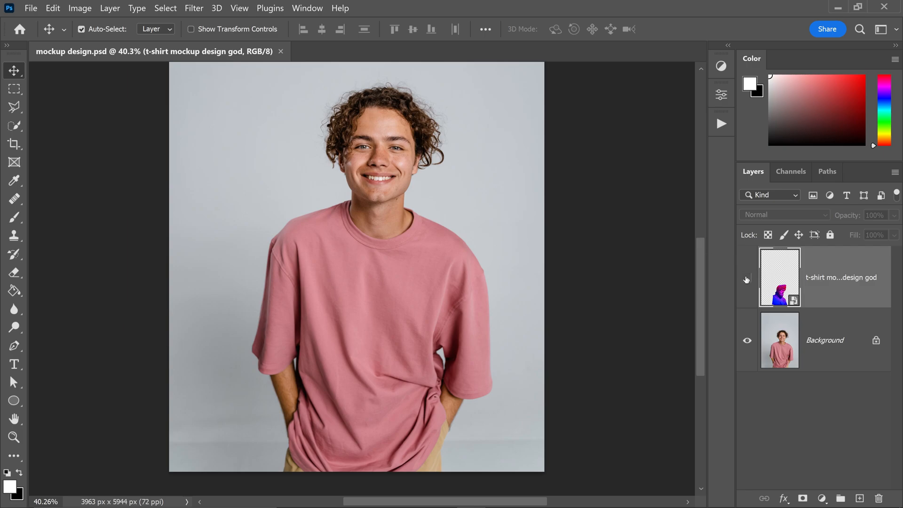
- Show the statue layer and start a Displace filter with the default scale settings
left_click(746, 277)
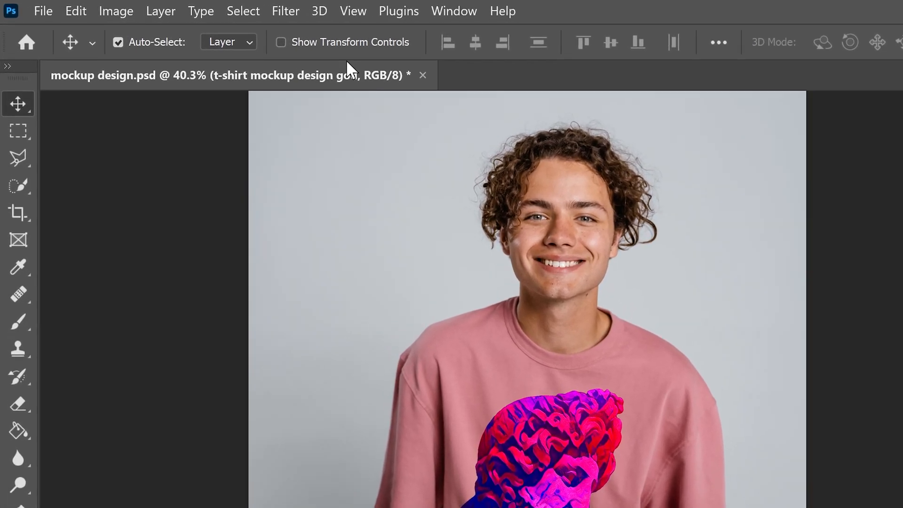
left_click(287, 11)
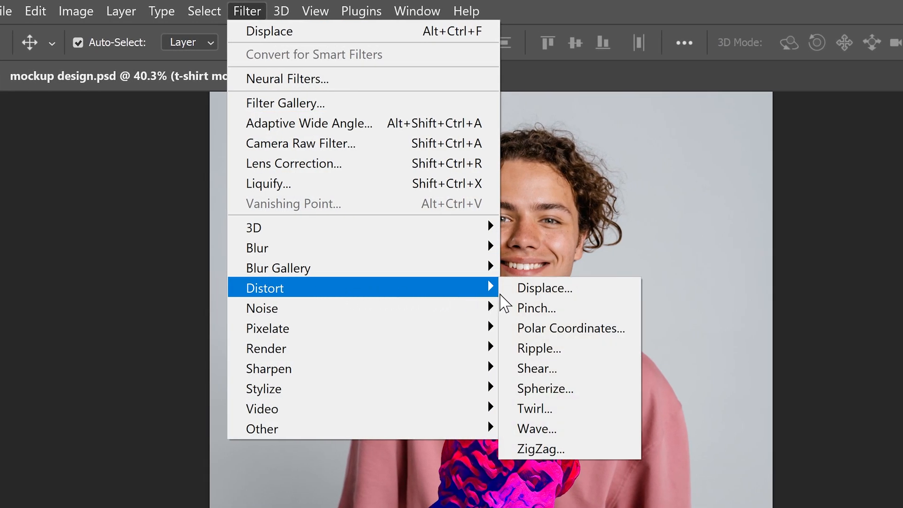
left_click(544, 288)
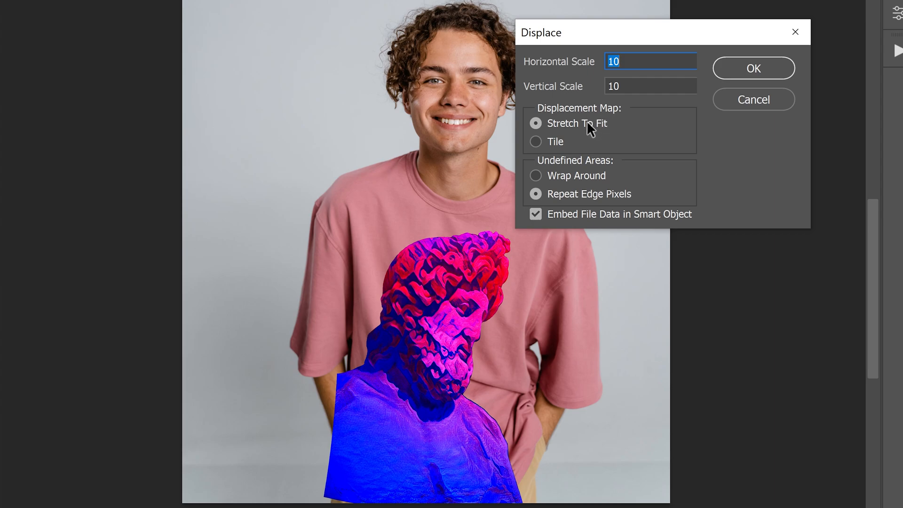
mouse_move(628, 199)
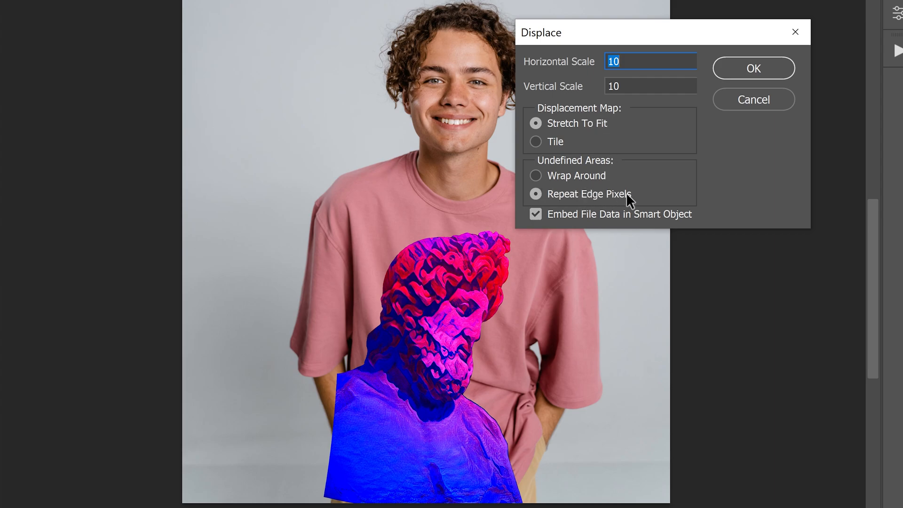
mouse_move(587, 214)
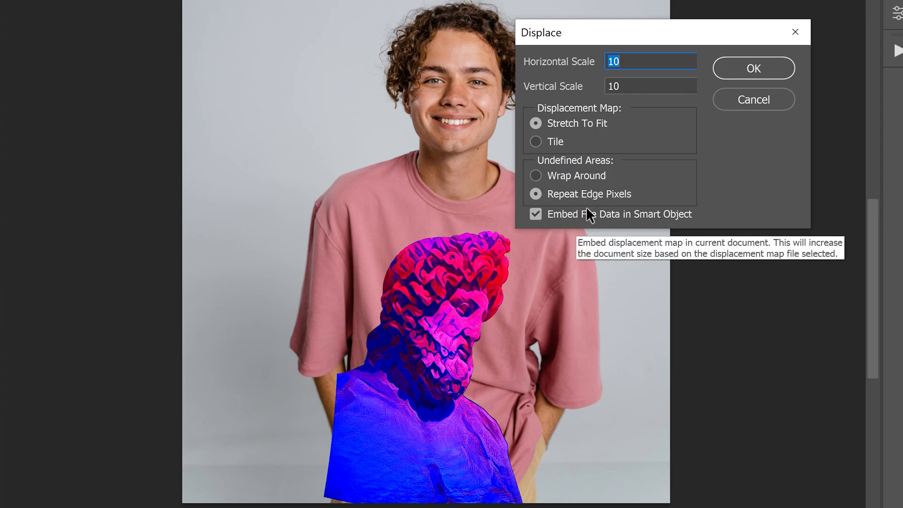
left_click(753, 68)
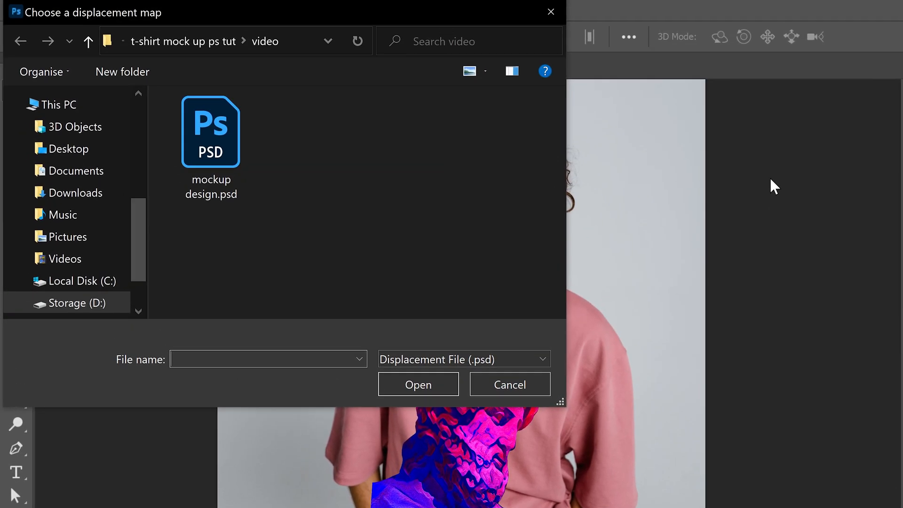
- Load 'mockup design.psd' as the Displace filter's map
left_click(211, 144)
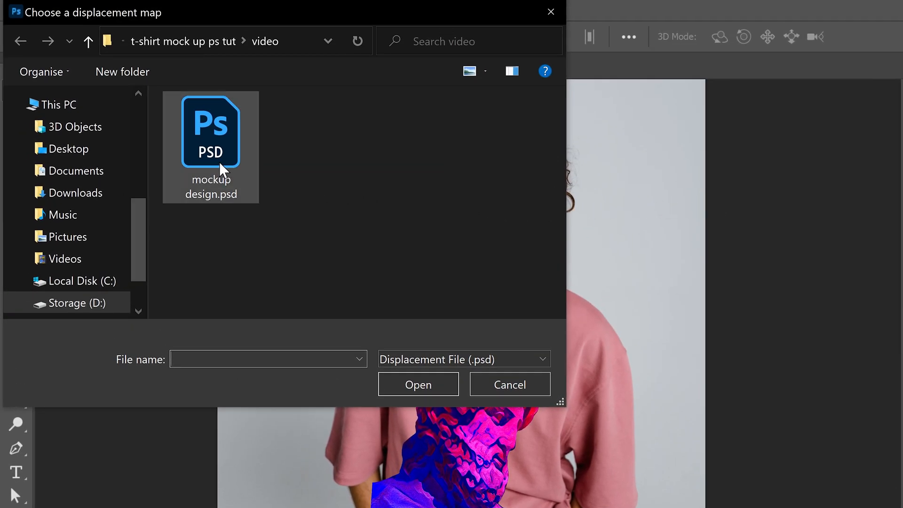
left_click(210, 133)
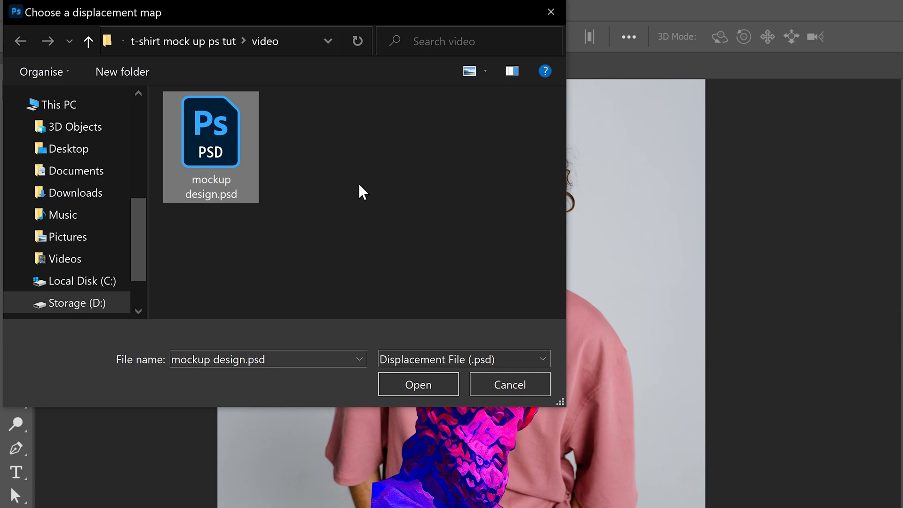
left_click(419, 385)
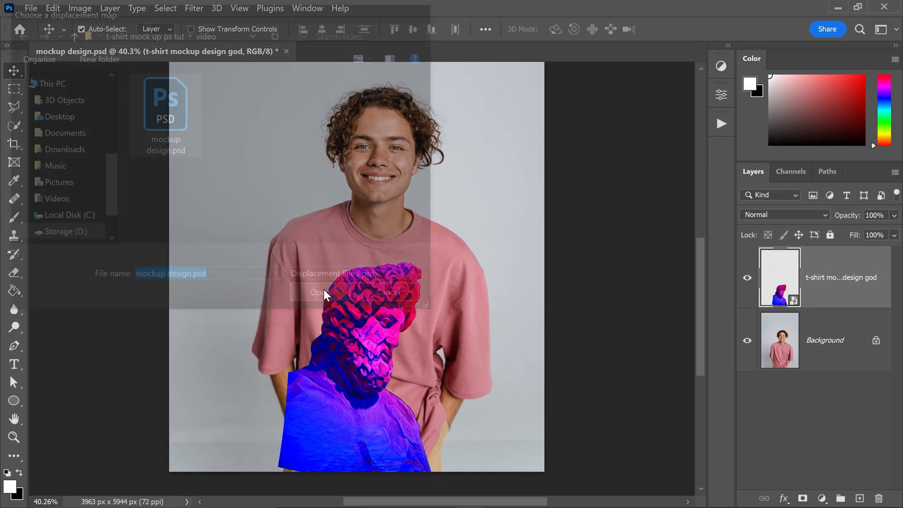
left_click(317, 292)
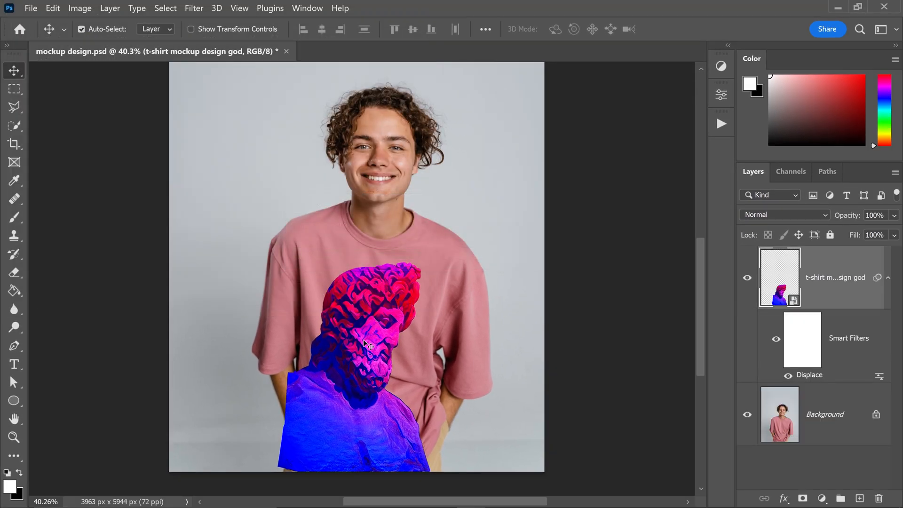
mouse_move(403, 294)
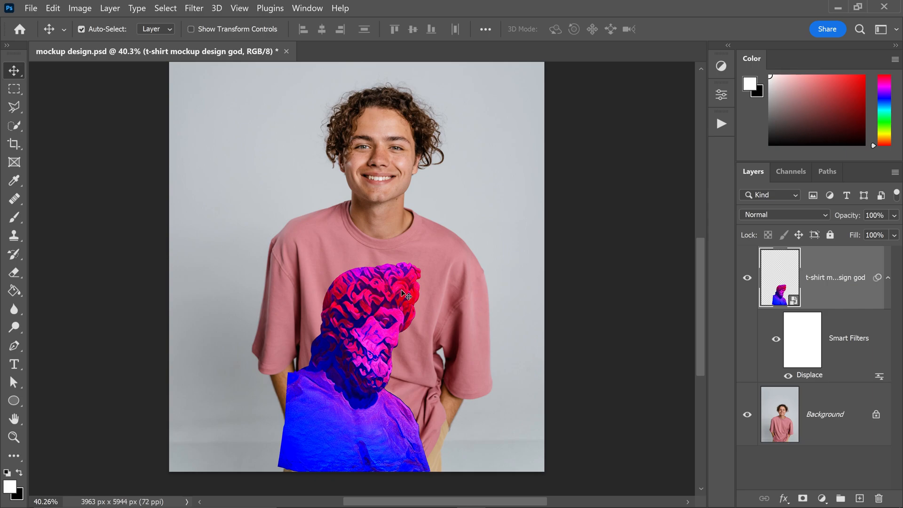
mouse_move(383, 291)
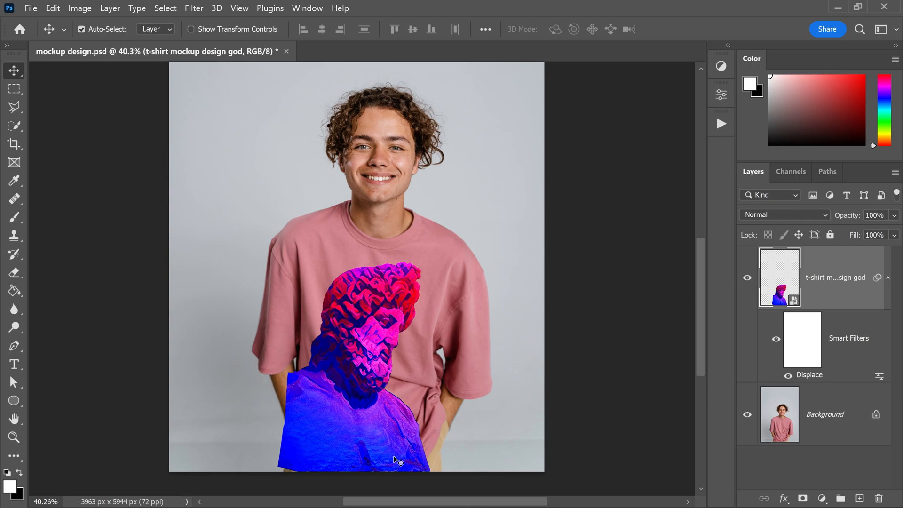
mouse_move(421, 427)
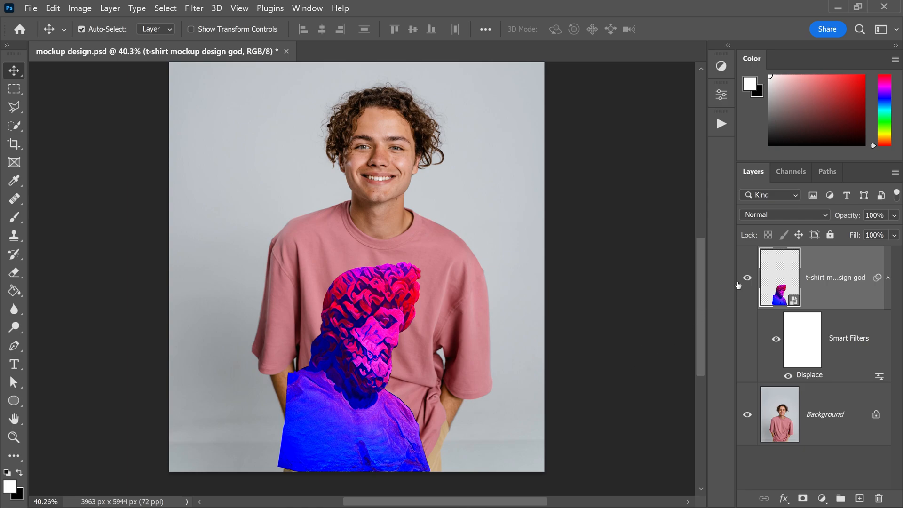
- Hide the statue, quick-select the shirt on Background, and copy it to a new layer
left_click(747, 277)
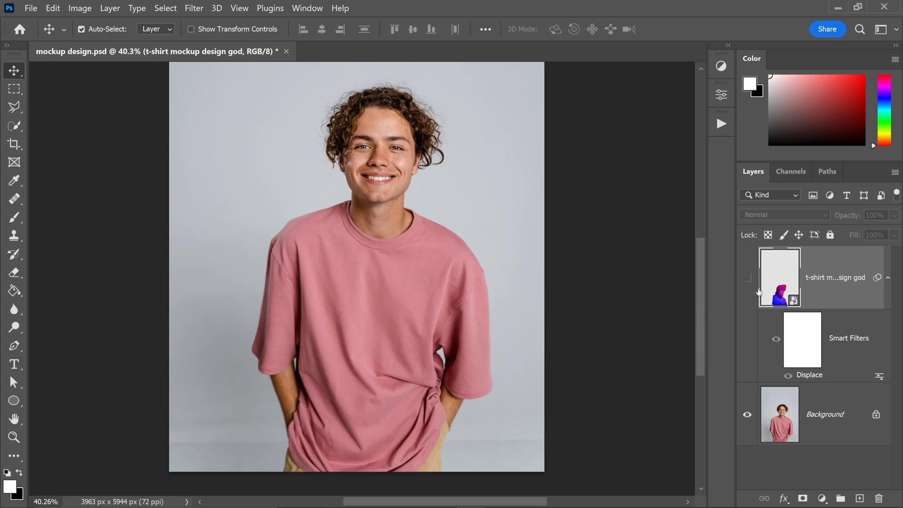
left_click(823, 414)
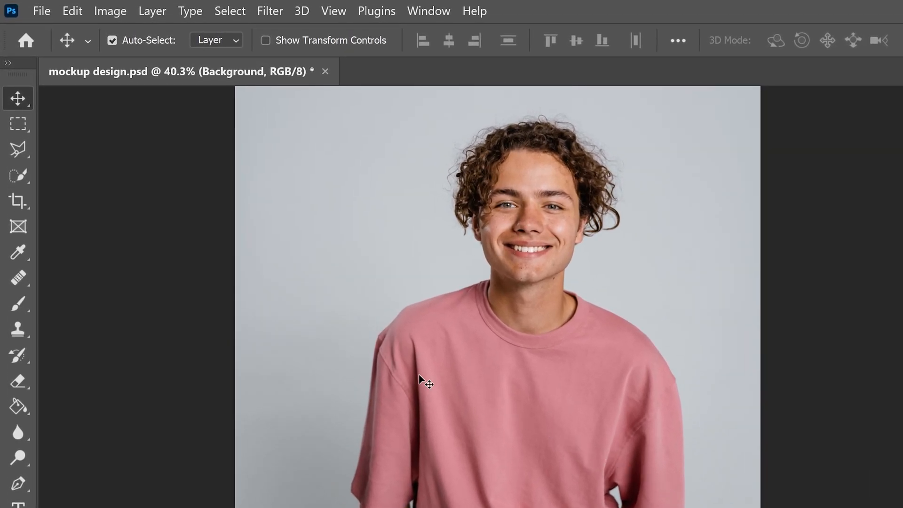
left_click(18, 176)
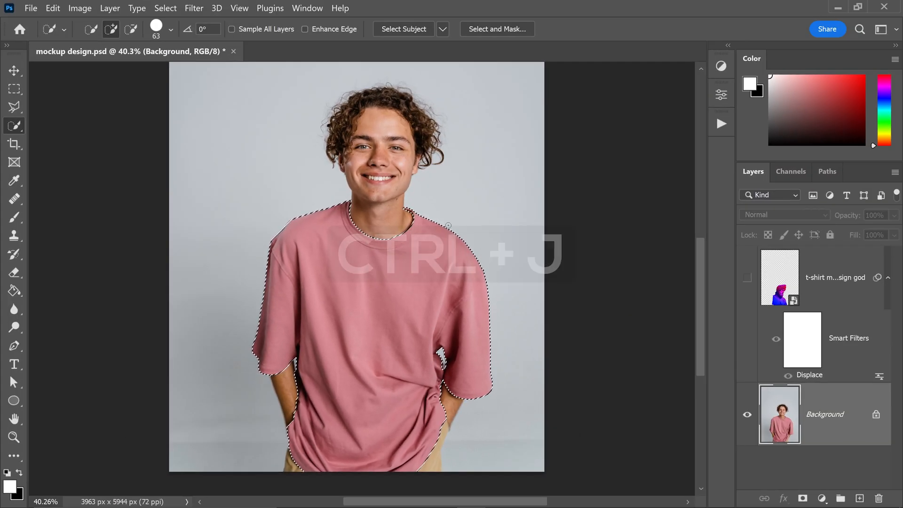
key("ctrl+j")
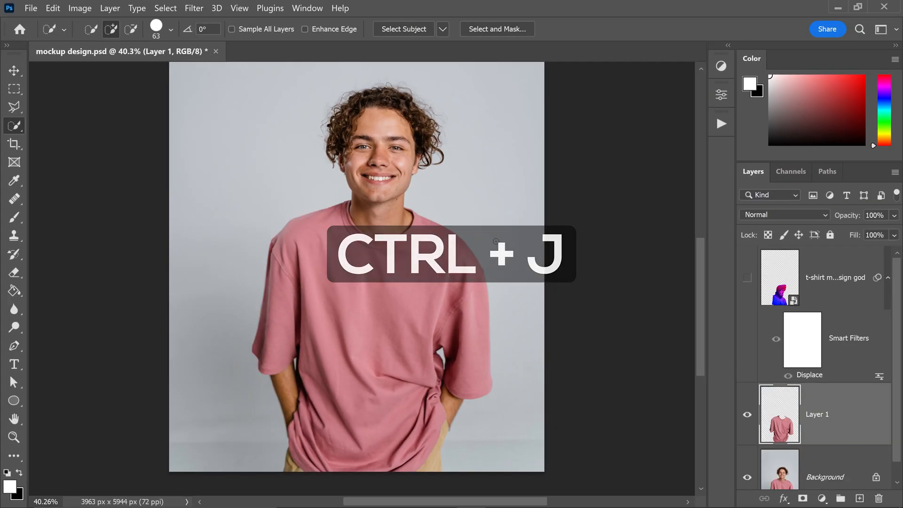
key("ctrl+j")
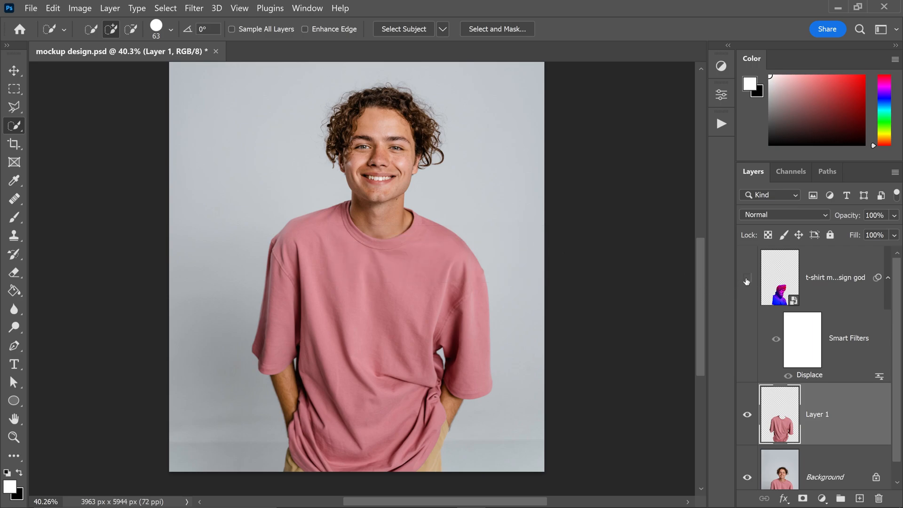
- Show the statue, clip it to Layer 1, load its outline, and activate Background
left_click(747, 277)
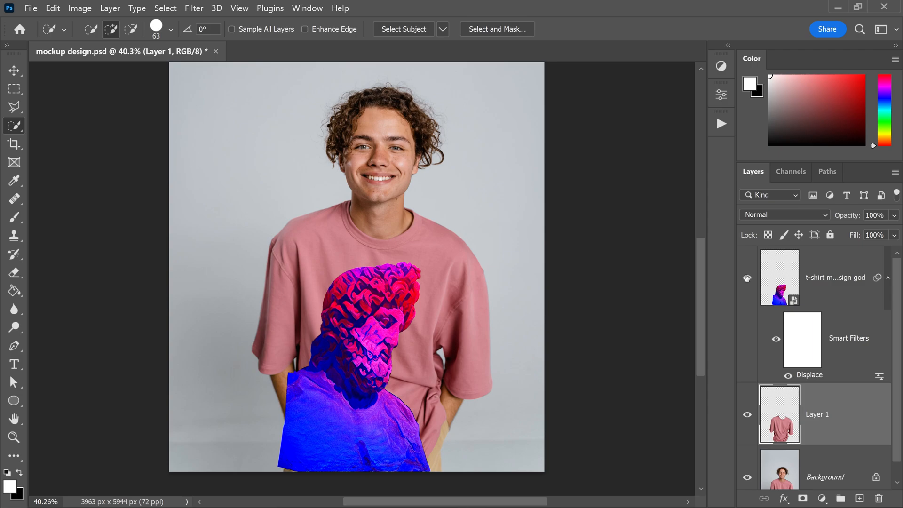
key("alt")
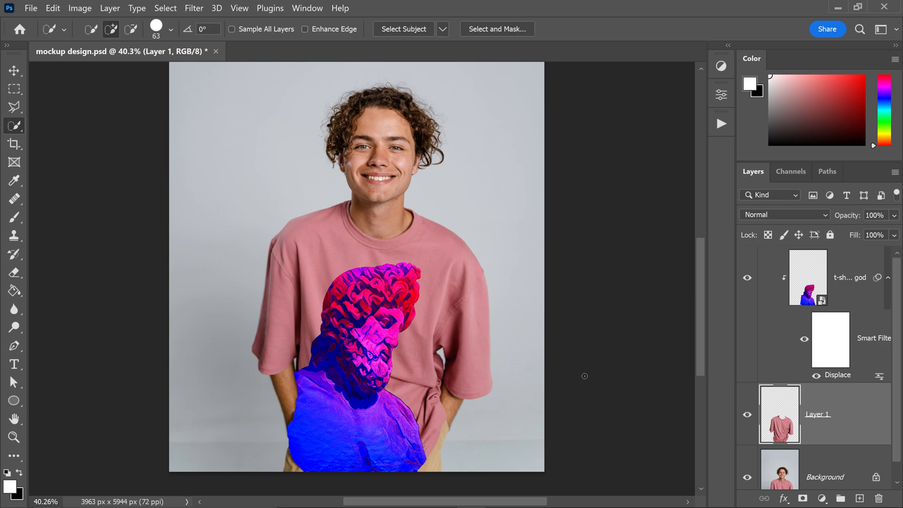
key("ctrl")
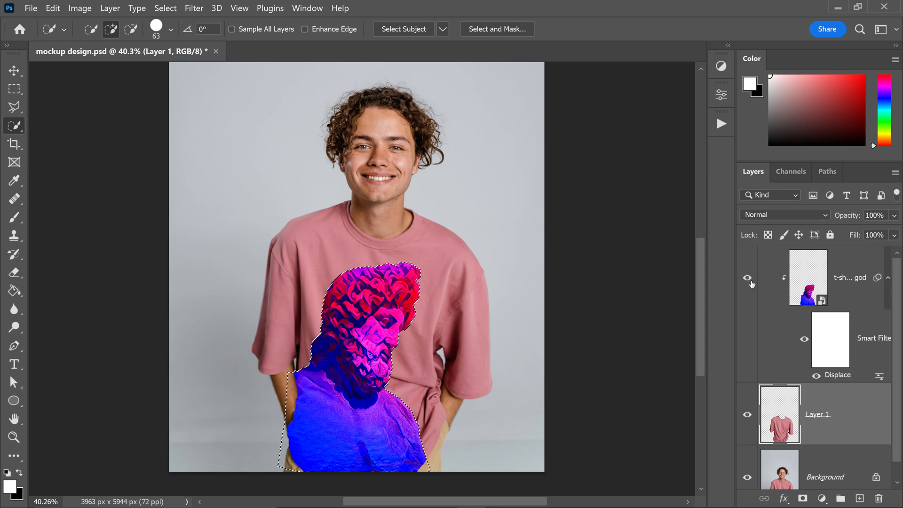
left_click(747, 278)
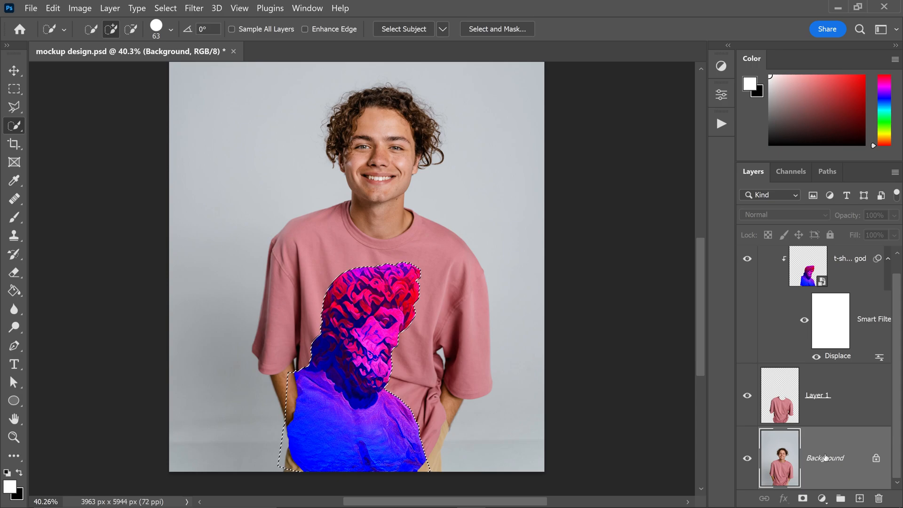
- Copy the statue-shaped shirt selection to Layer 2 and clip it above the statue
key("ctrl+j")
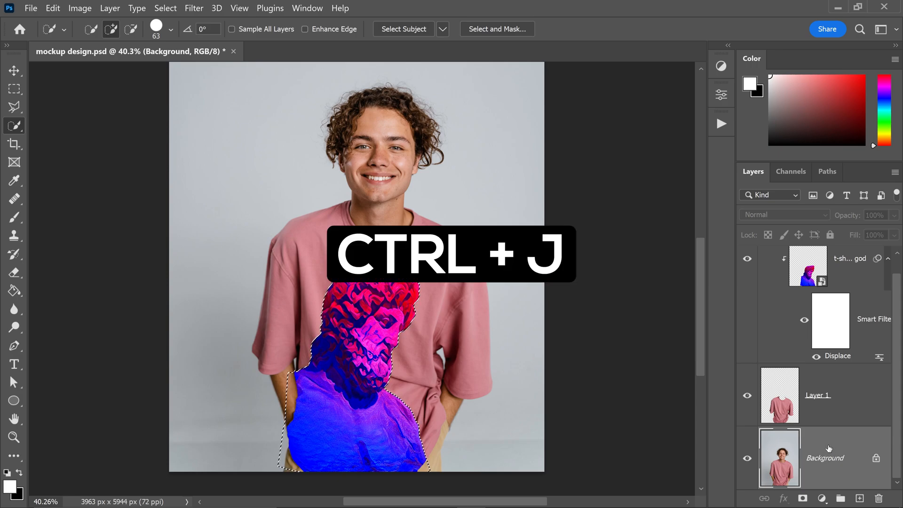
key("ctrl+j")
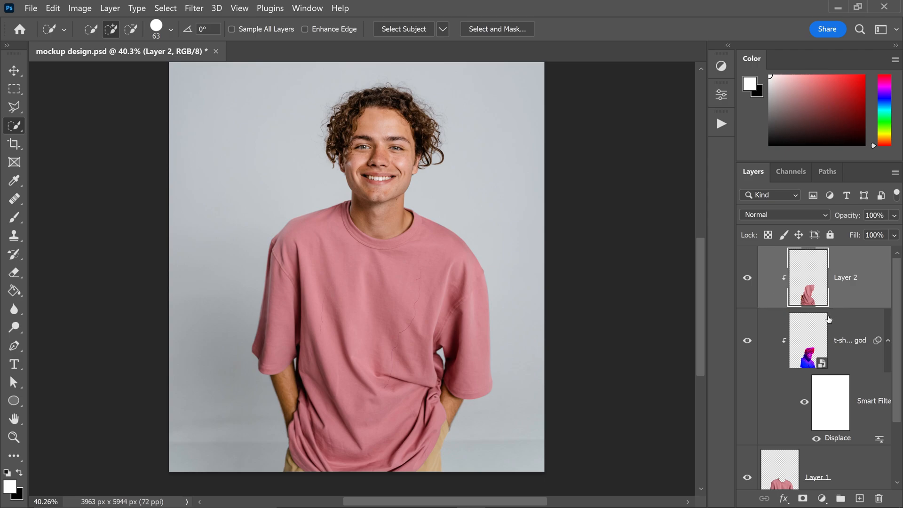
mouse_move(877, 267)
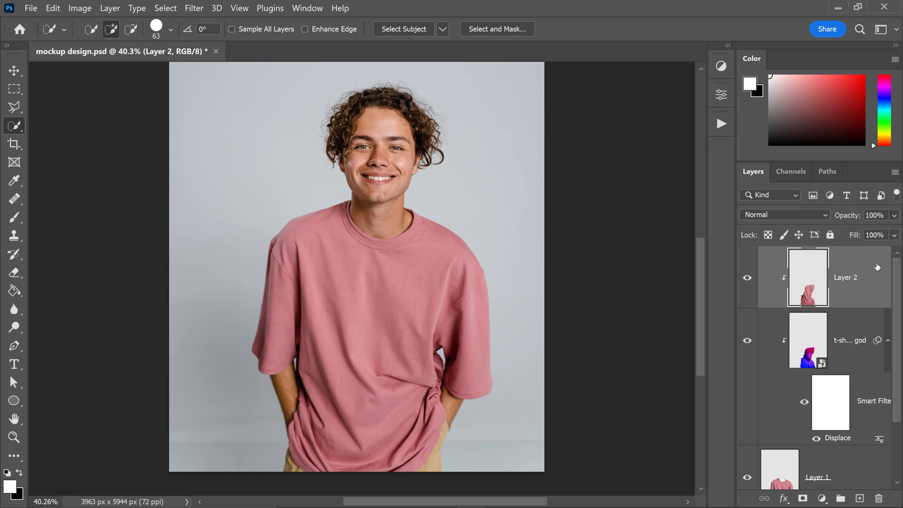
- Give Layer 2 a black Color Overlay style in Color blend mode
right_click(845, 277)
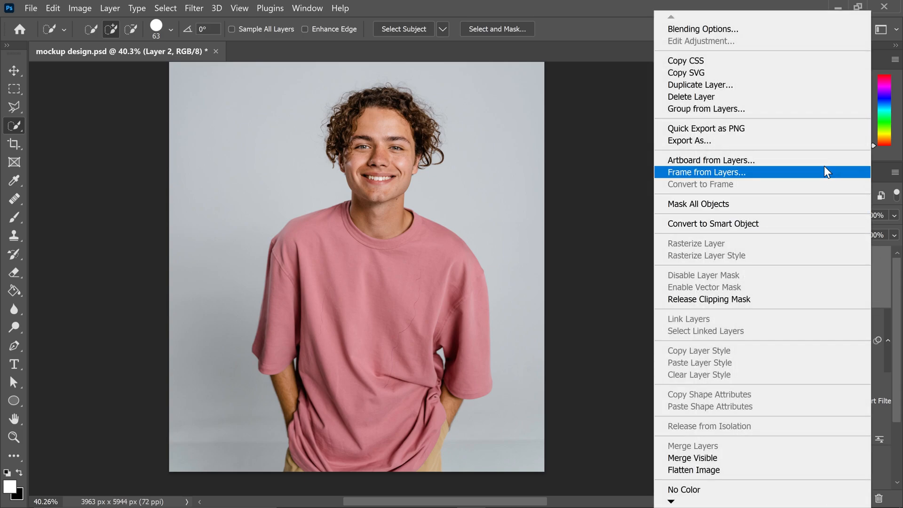
left_click(703, 29)
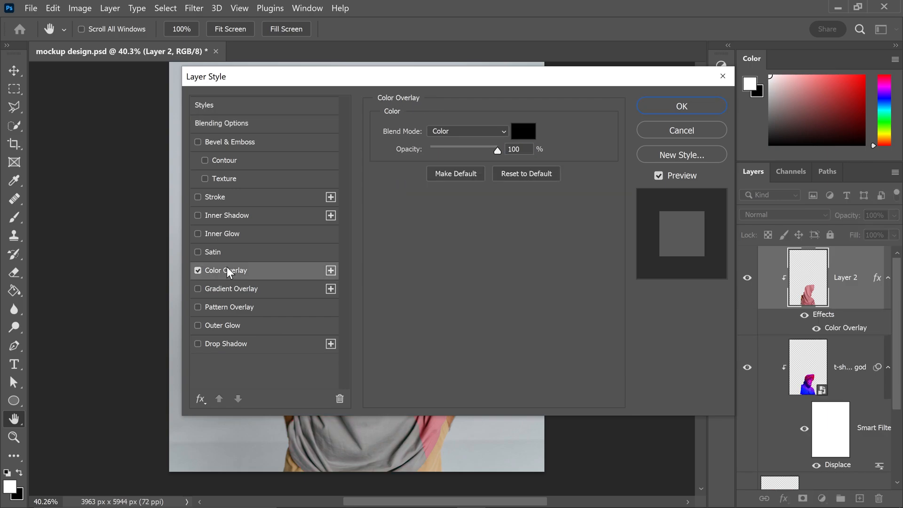
left_click(523, 131)
type("2c2929")
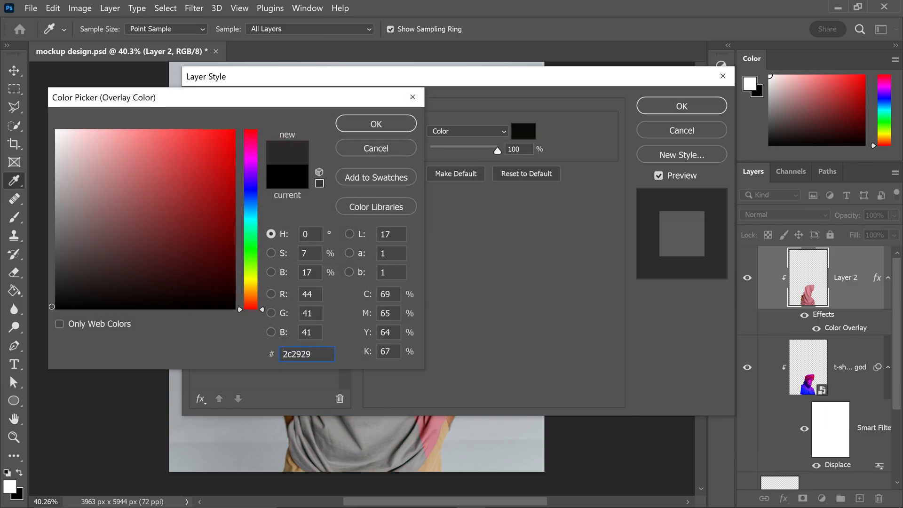
left_click(375, 123)
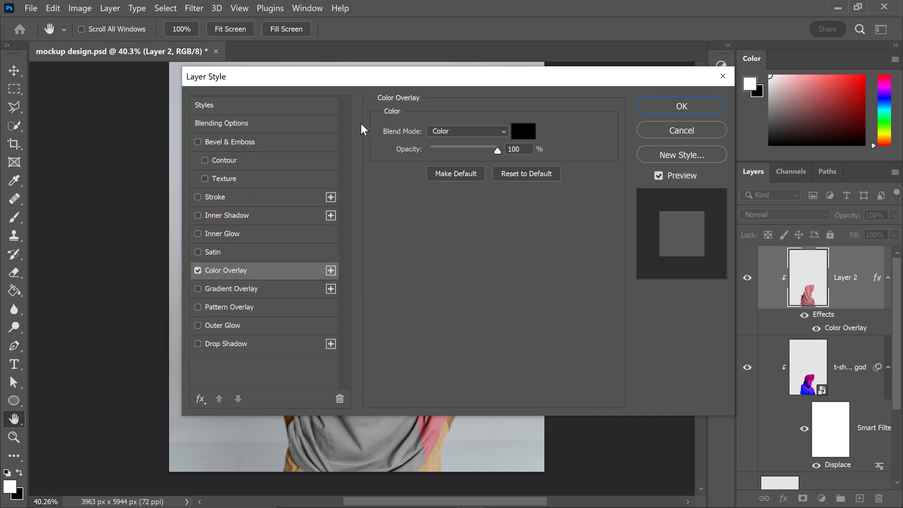
mouse_move(467, 116)
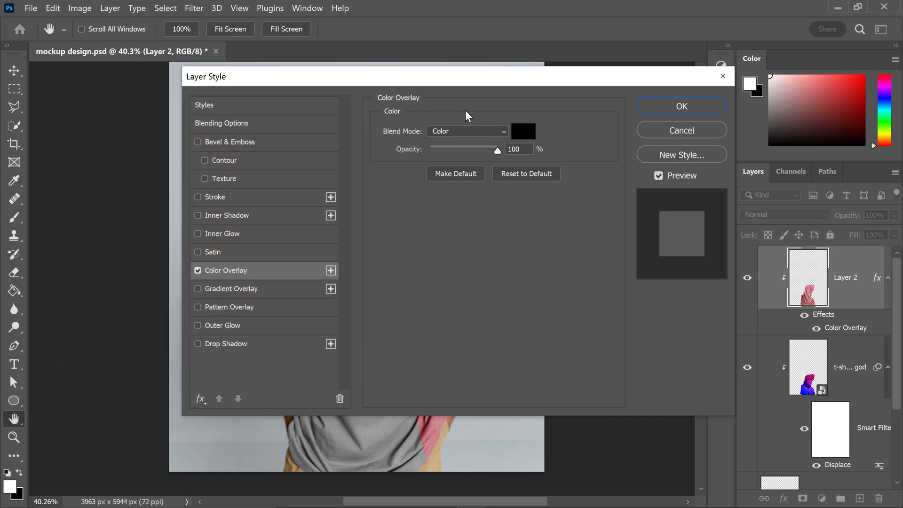
mouse_move(464, 136)
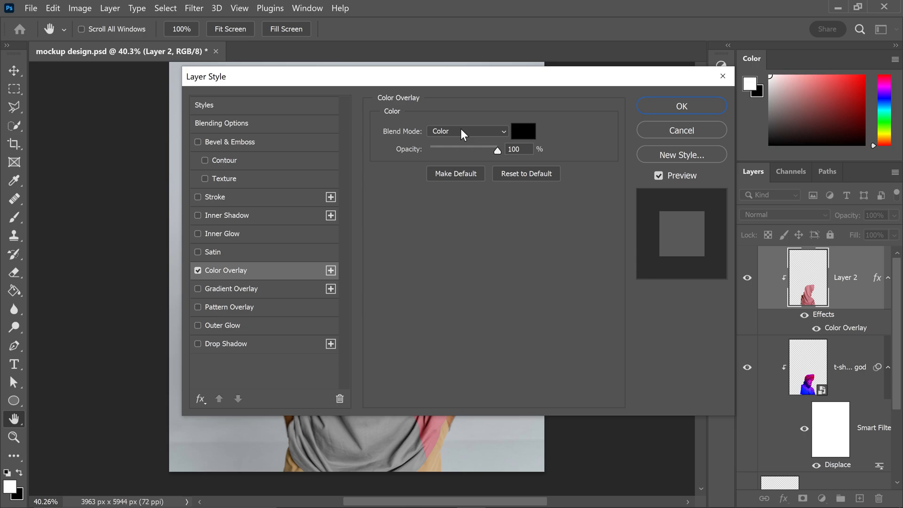
mouse_move(661, 117)
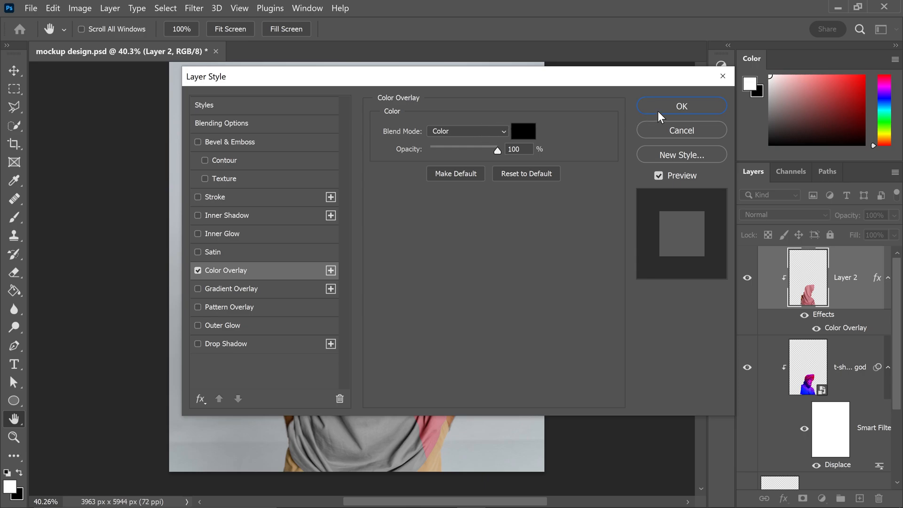
left_click(682, 105)
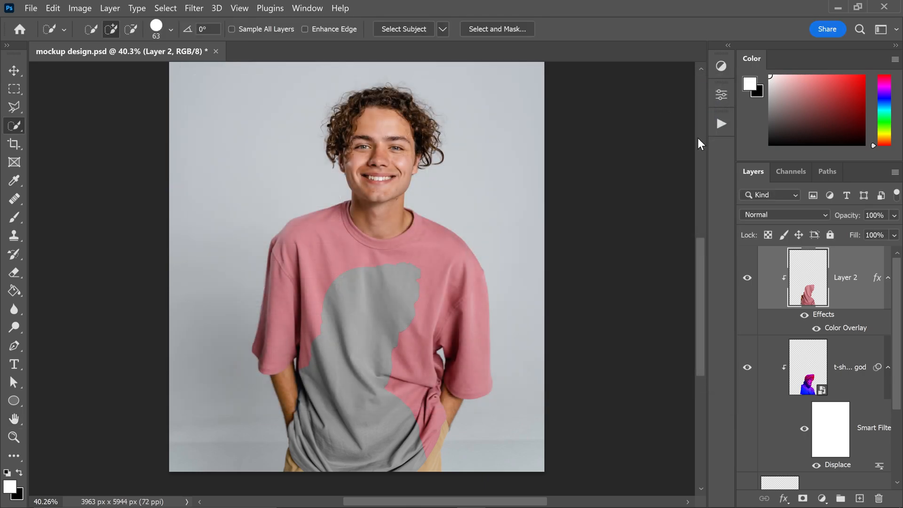
- Convert Layer 2 to a smart object, set Hard Light, and compare visibility
right_click(808, 277)
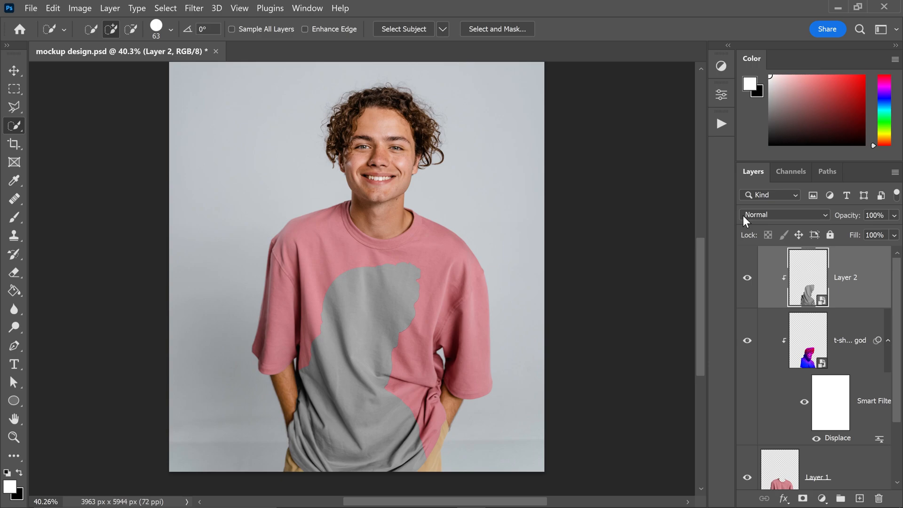
left_click(783, 214)
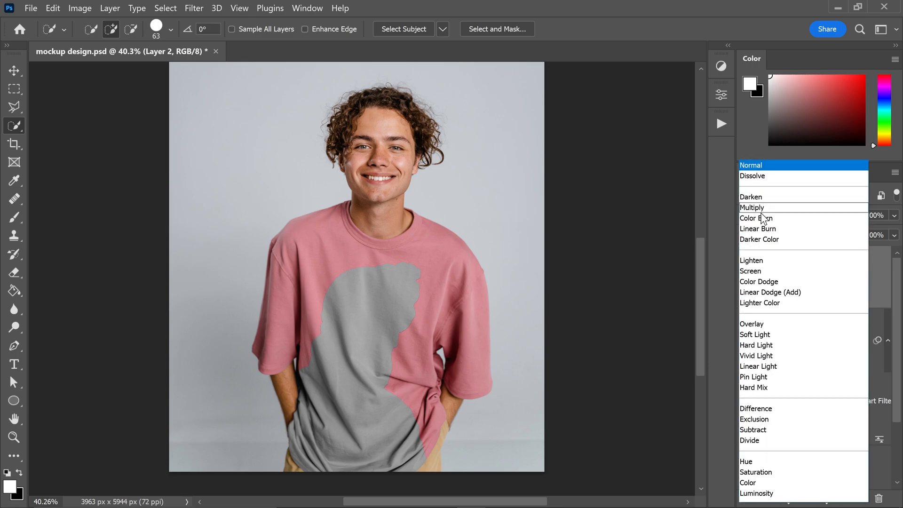
left_click(756, 348)
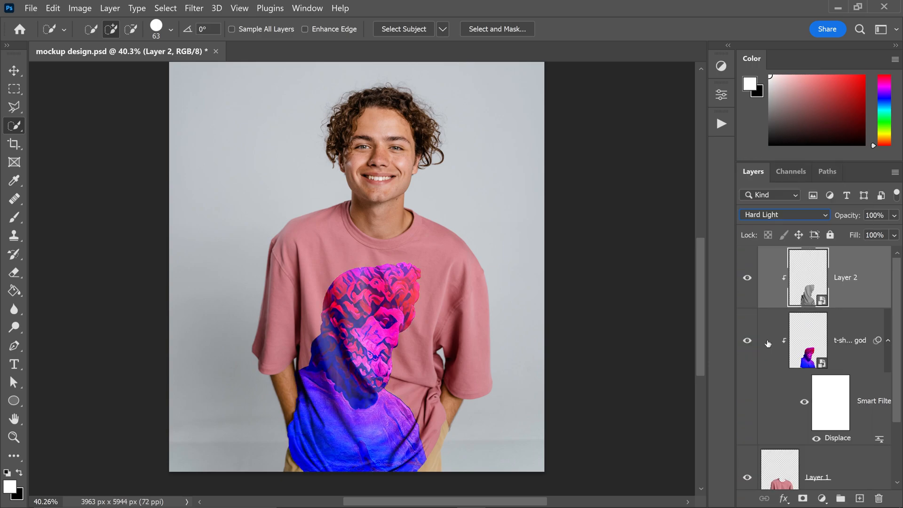
left_click(747, 277)
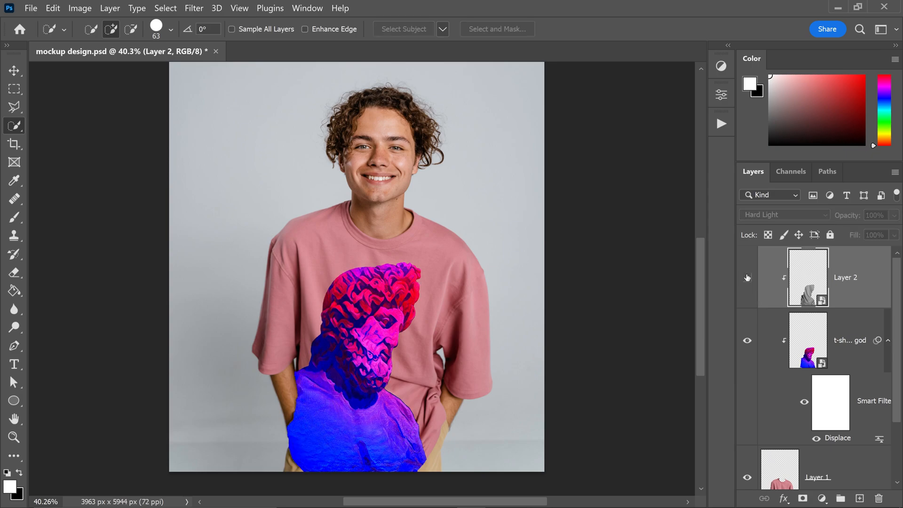
left_click(747, 277)
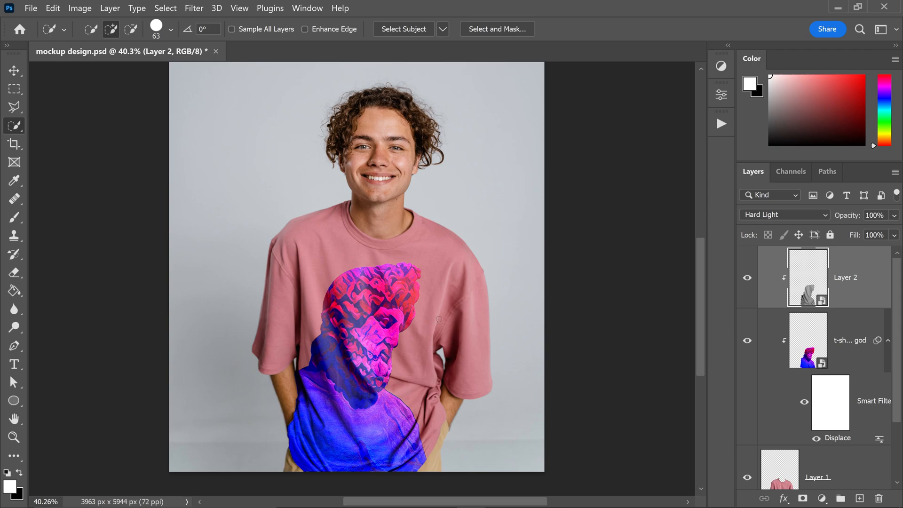
mouse_move(626, 322)
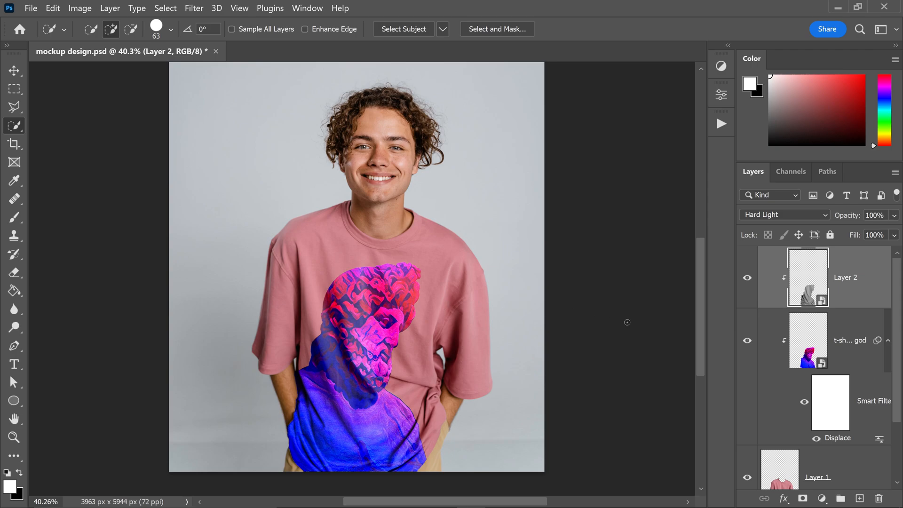
left_click(783, 215)
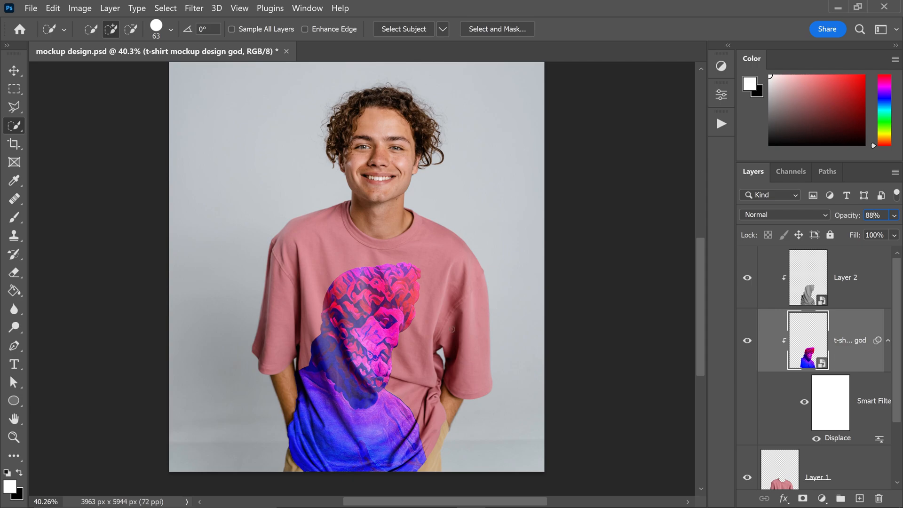
mouse_move(844, 267)
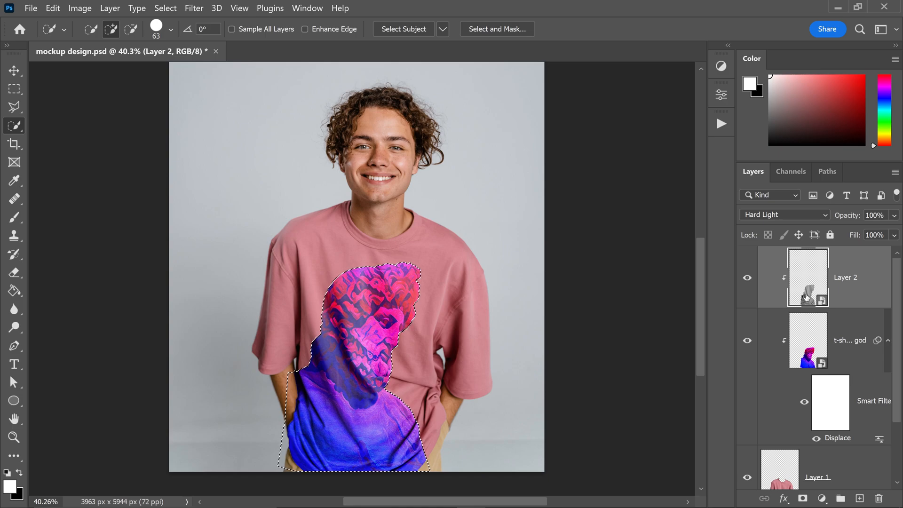
- Add a Levels adjustment with input levels 0, 0.70 and 237, then close Properties
left_click(720, 66)
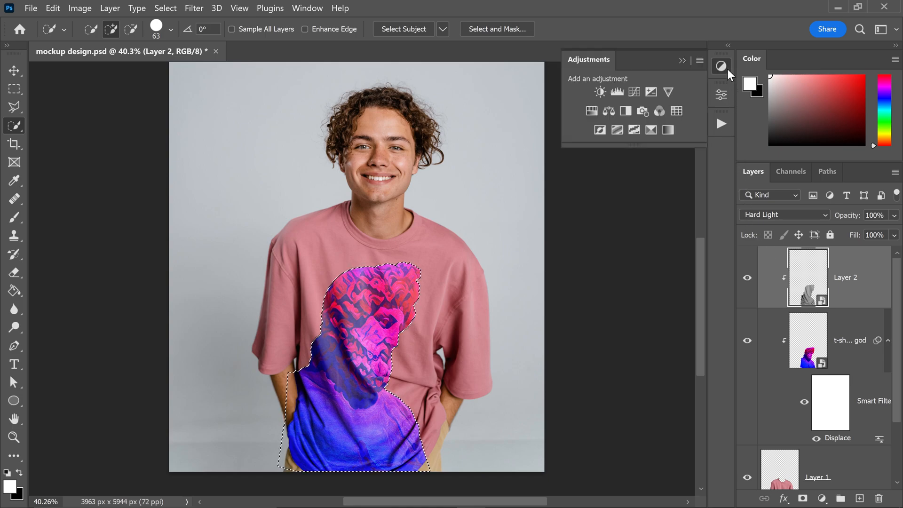
mouse_move(617, 92)
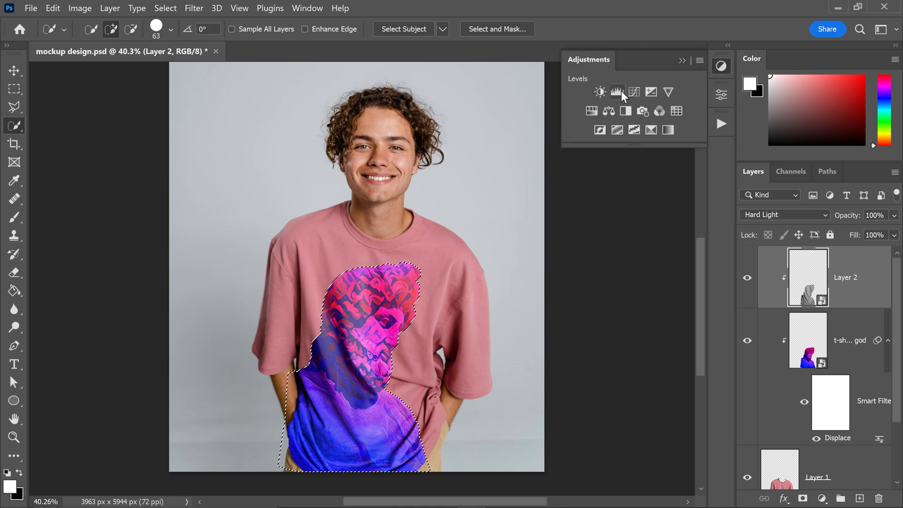
left_click(616, 92)
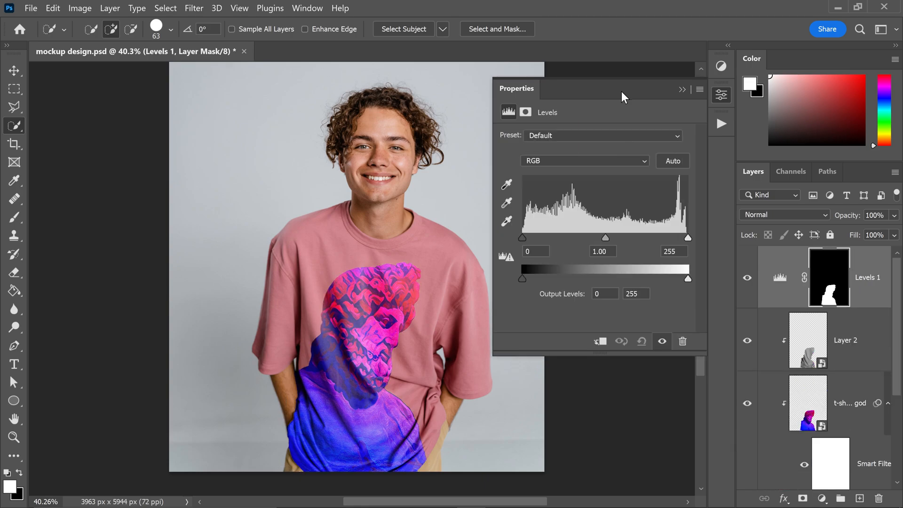
mouse_move(523, 242)
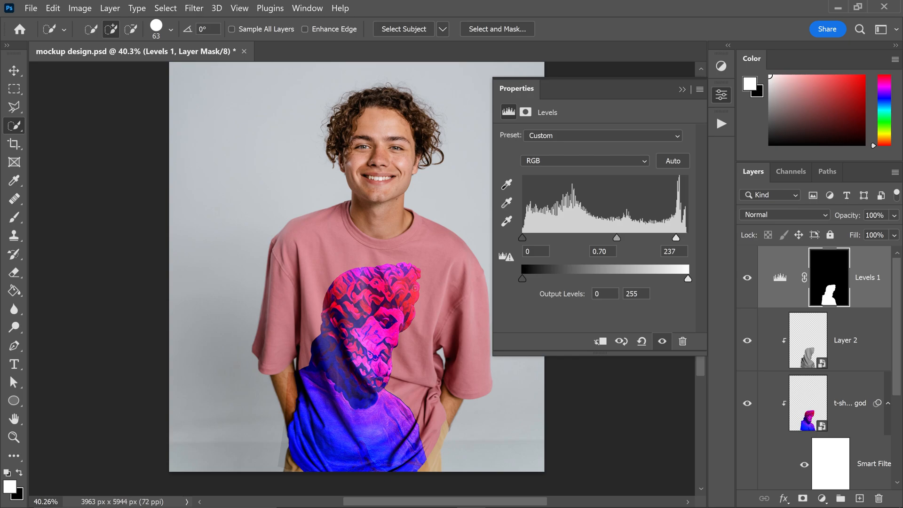
mouse_move(512, 271)
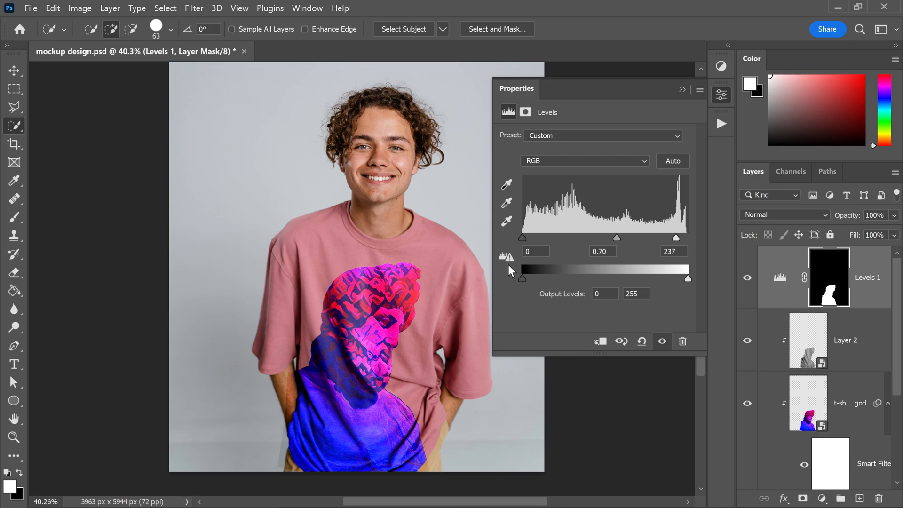
left_click(682, 90)
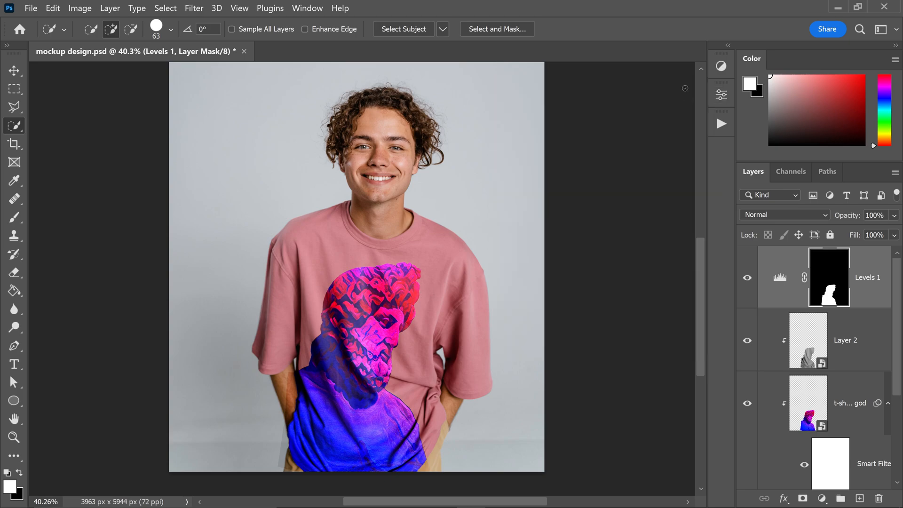
mouse_move(792, 311)
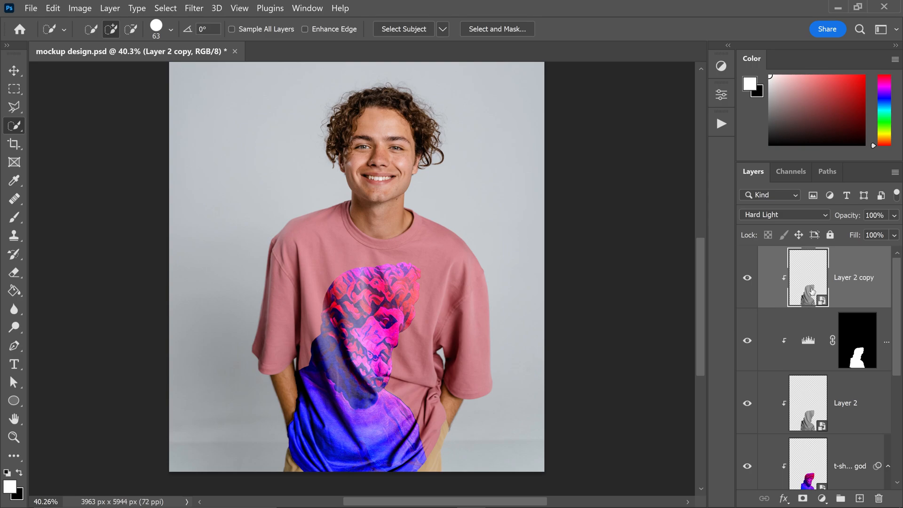
- Toggle the Hard Light copy of Layer 2 to compare the deeper shirt shading
left_click(747, 277)
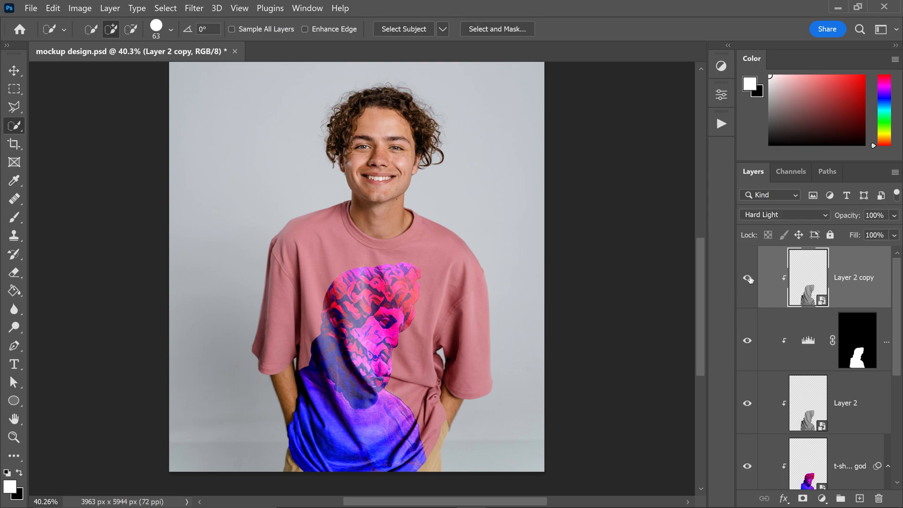